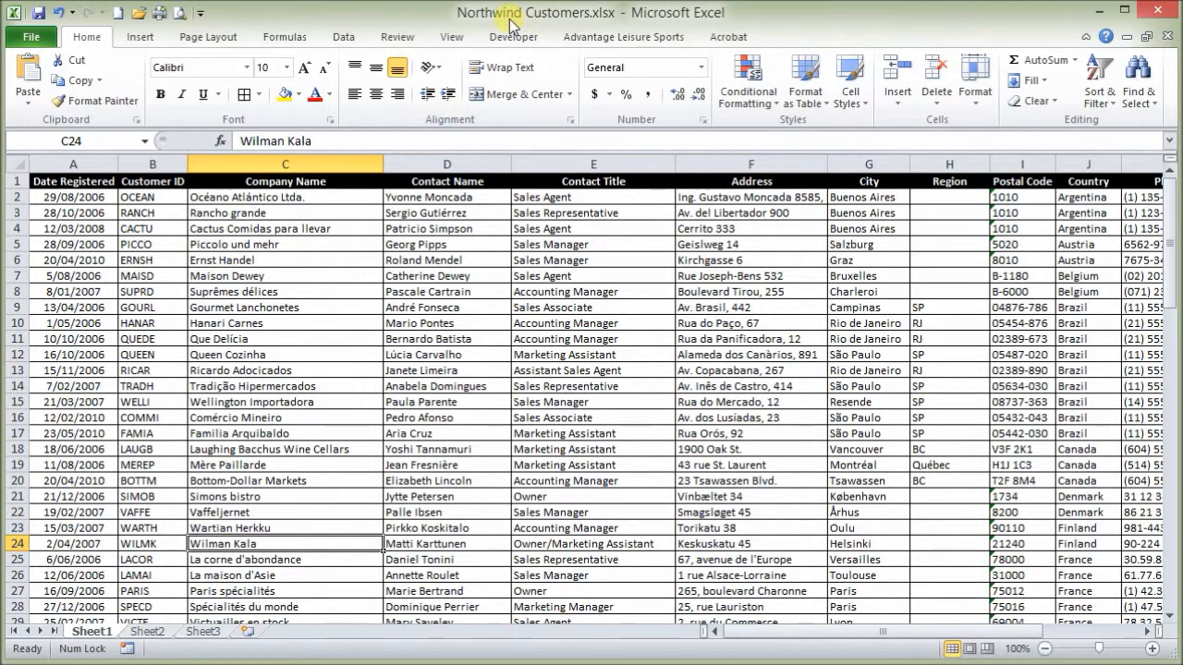
pyautogui.moveTo(572, 19)
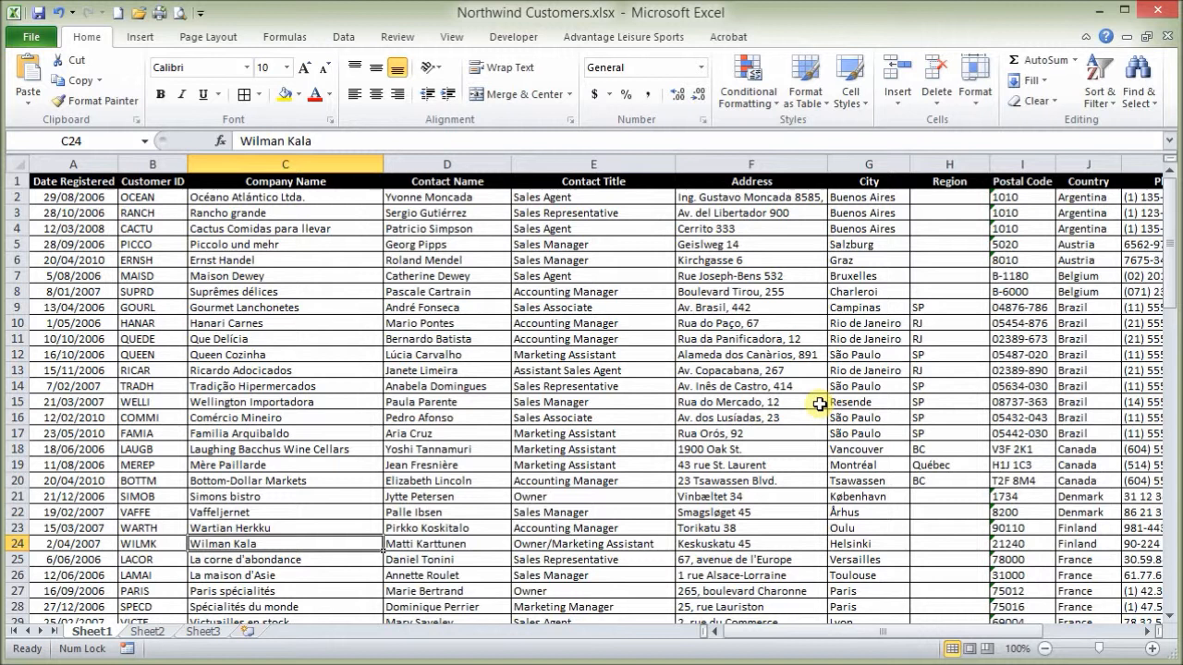
pyautogui.moveTo(903, 375)
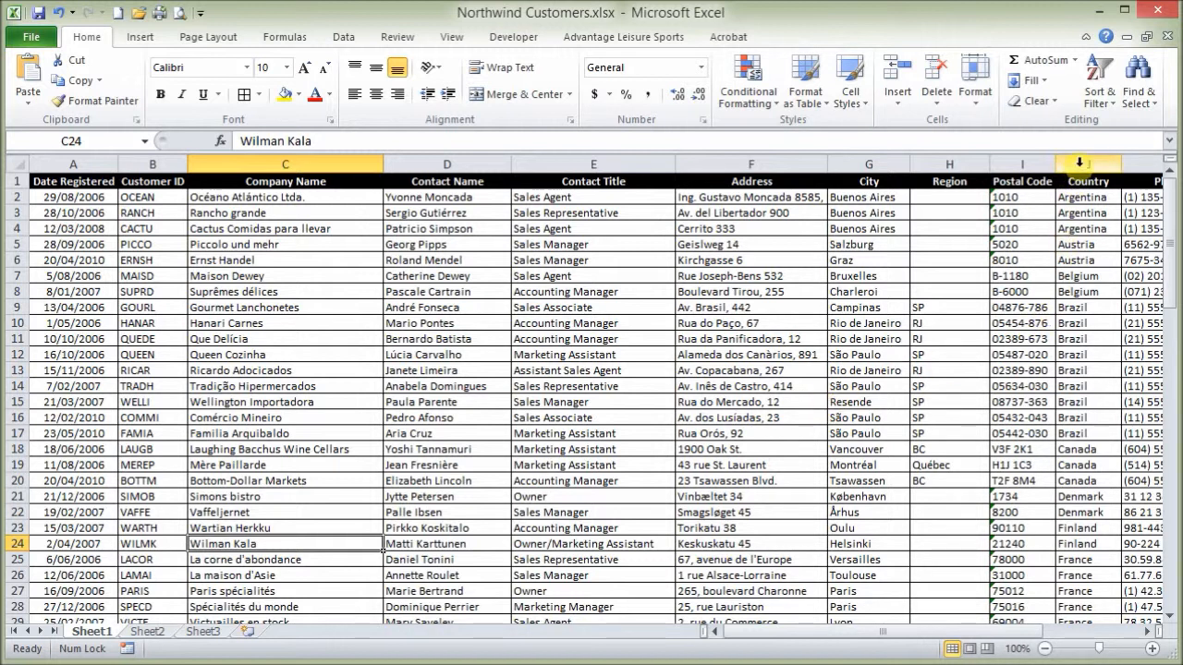
# Select the entire Country column of the Northwind customer list
pyautogui.click(1087, 162)
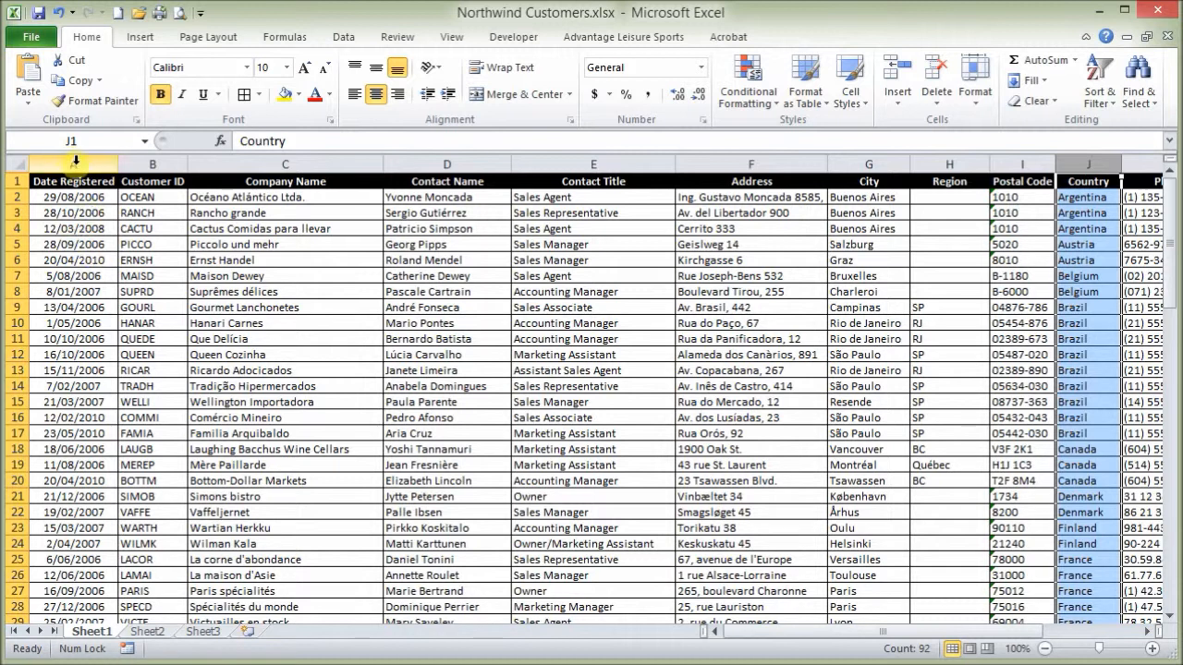
# Select the Date Registered column and start a Custom Sort from Sort & Filter
pyautogui.click(74, 181)
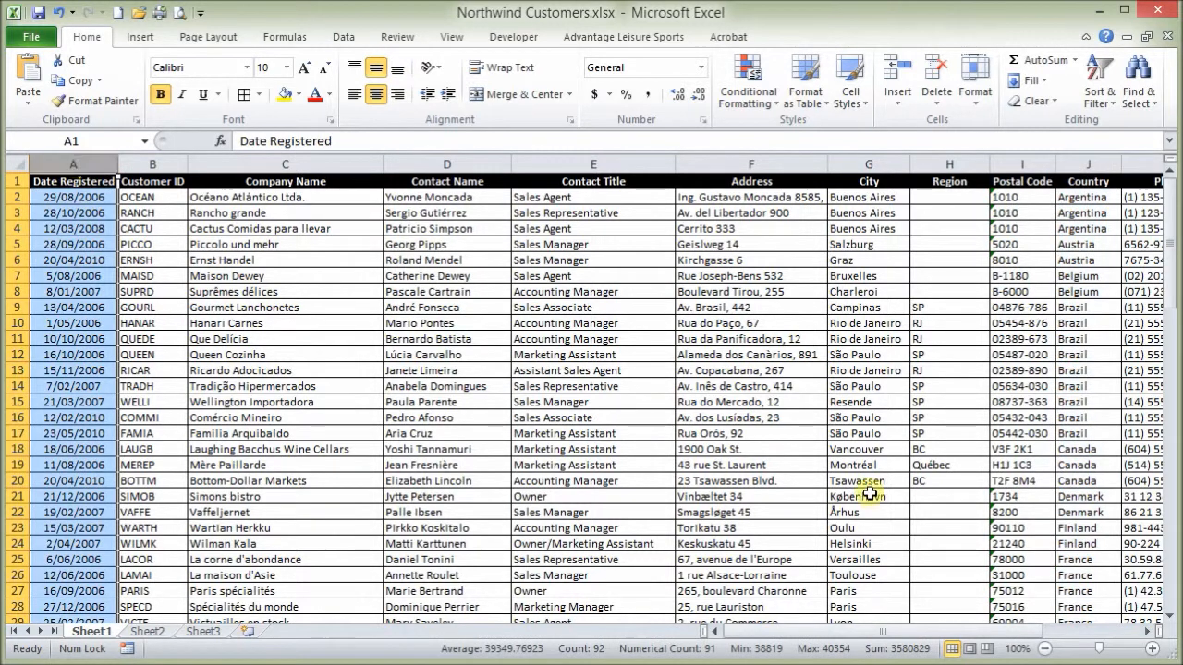
pyautogui.click(1098, 78)
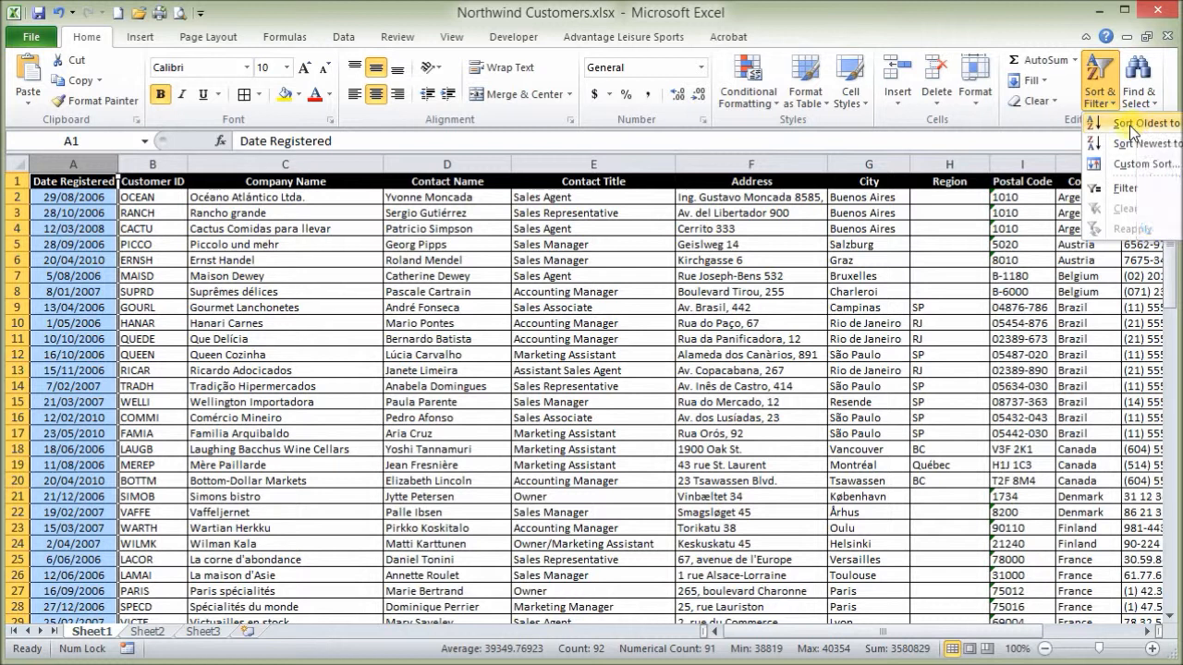
pyautogui.moveTo(1135, 163)
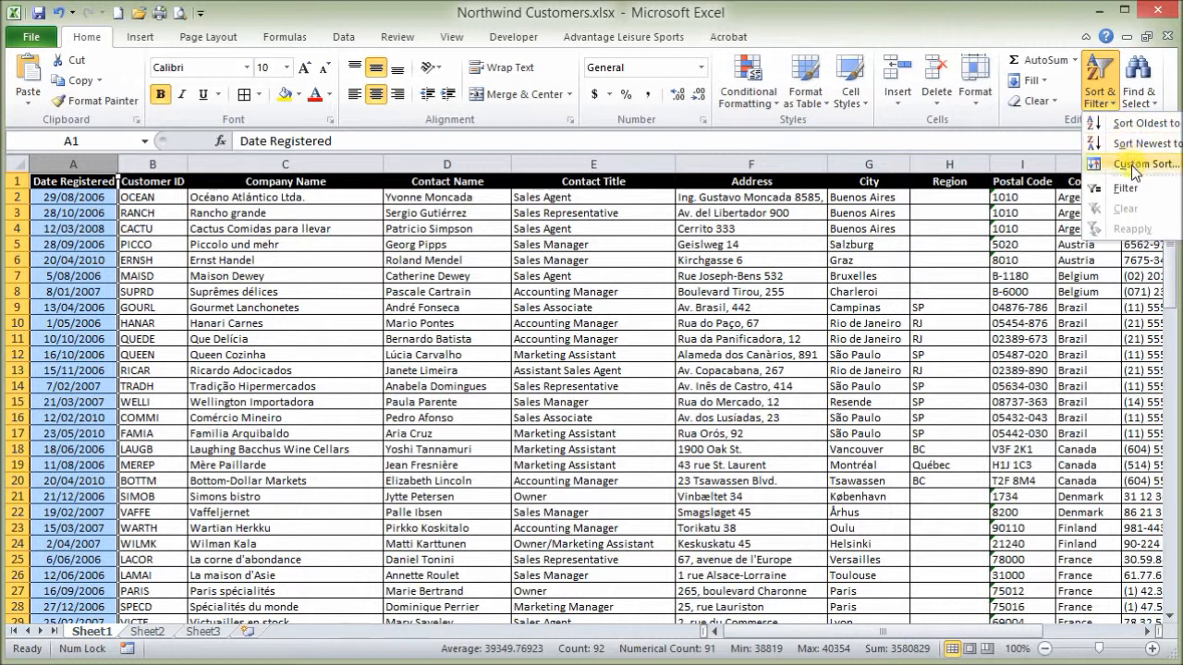
pyautogui.moveTo(1150, 162)
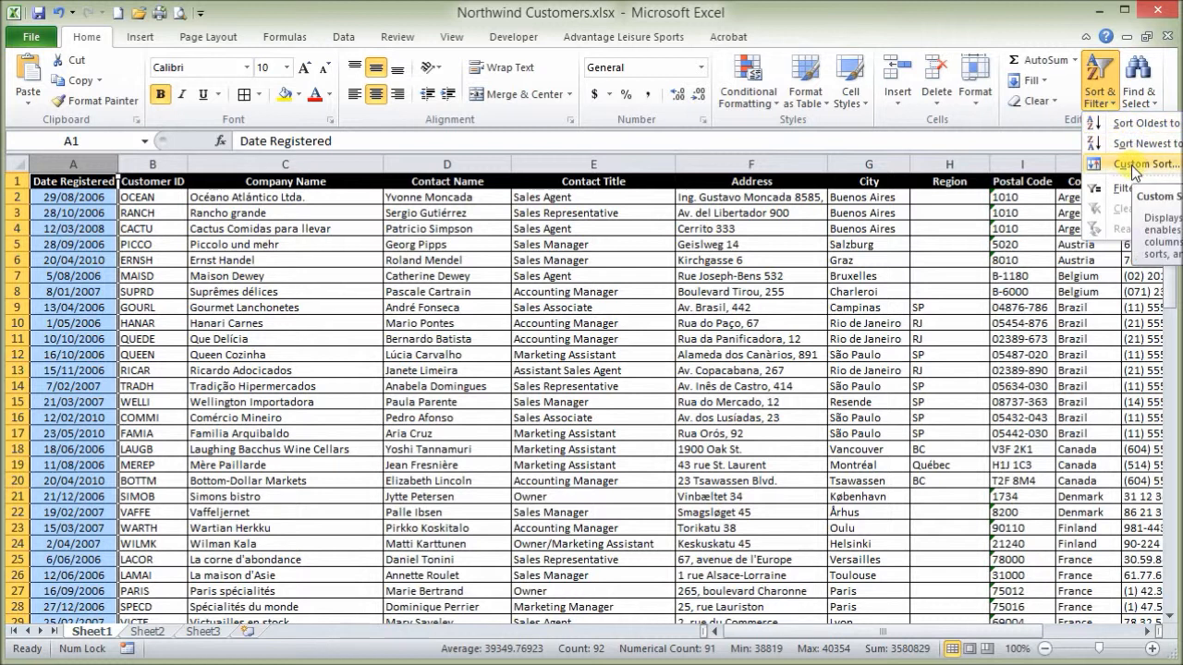
pyautogui.click(1144, 162)
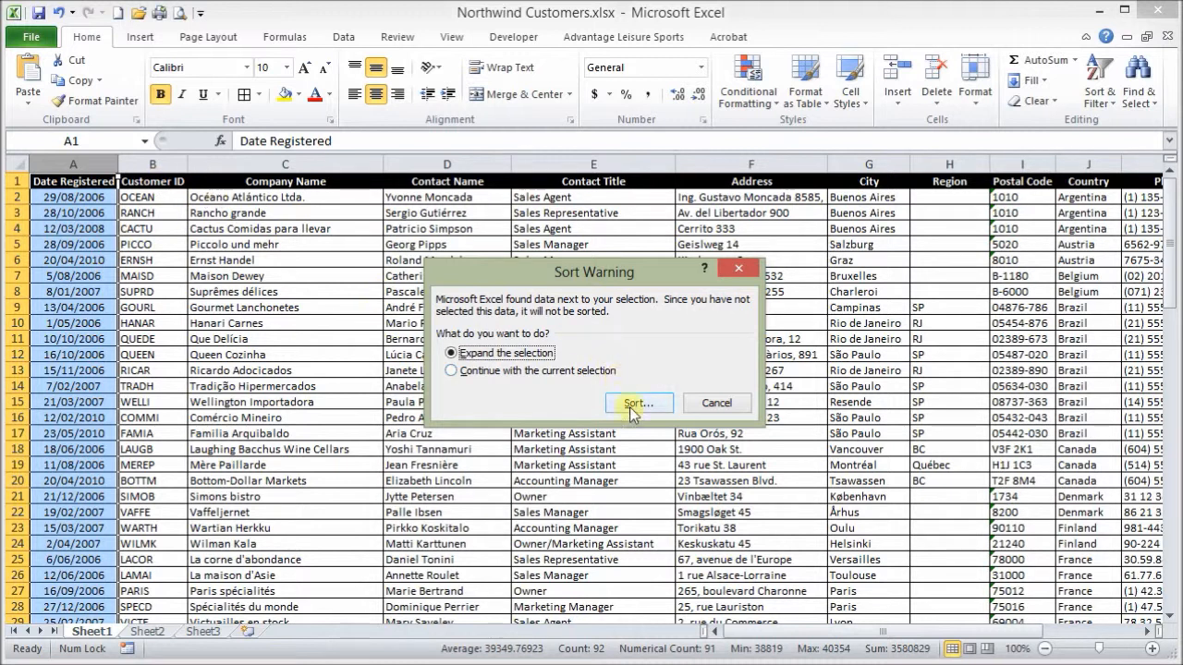
# Expand the selection and sort by Date Registered, oldest to newest, starting with 12/04/2006
pyautogui.click(637, 403)
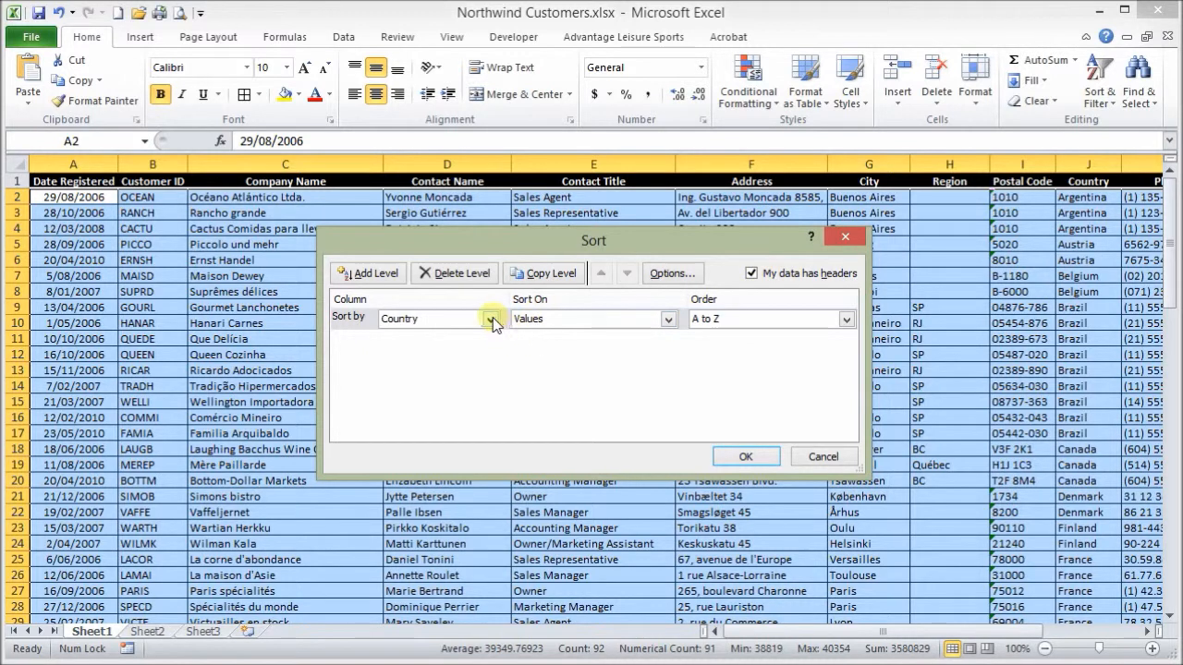
pyautogui.click(494, 317)
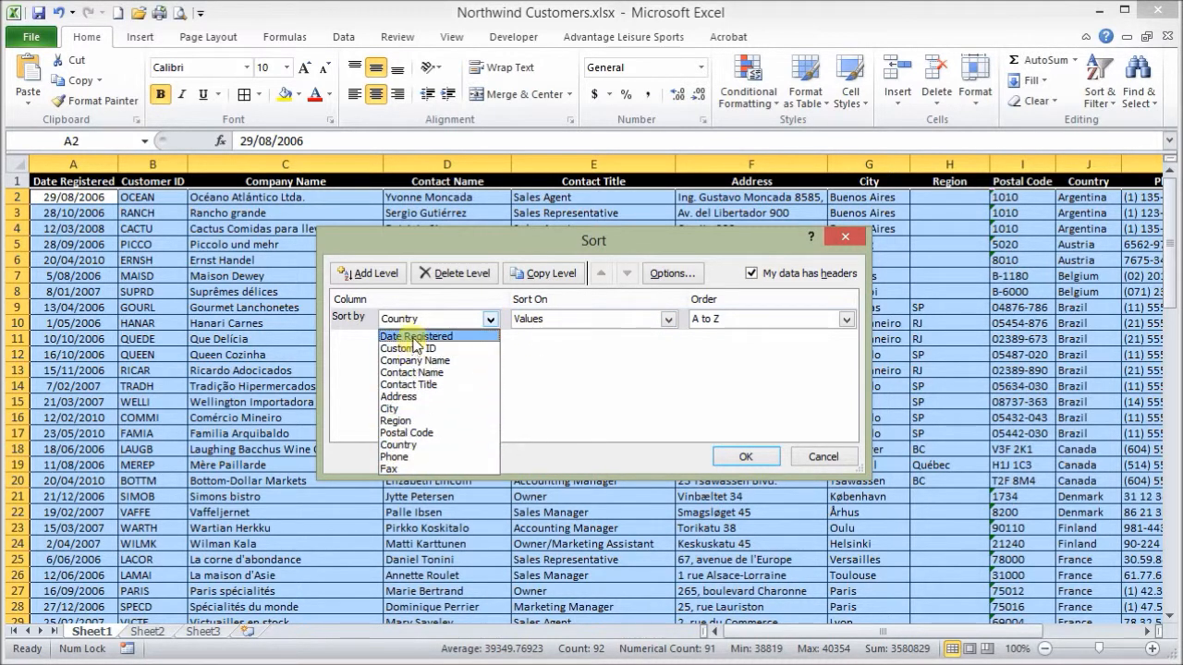
pyautogui.click(416, 337)
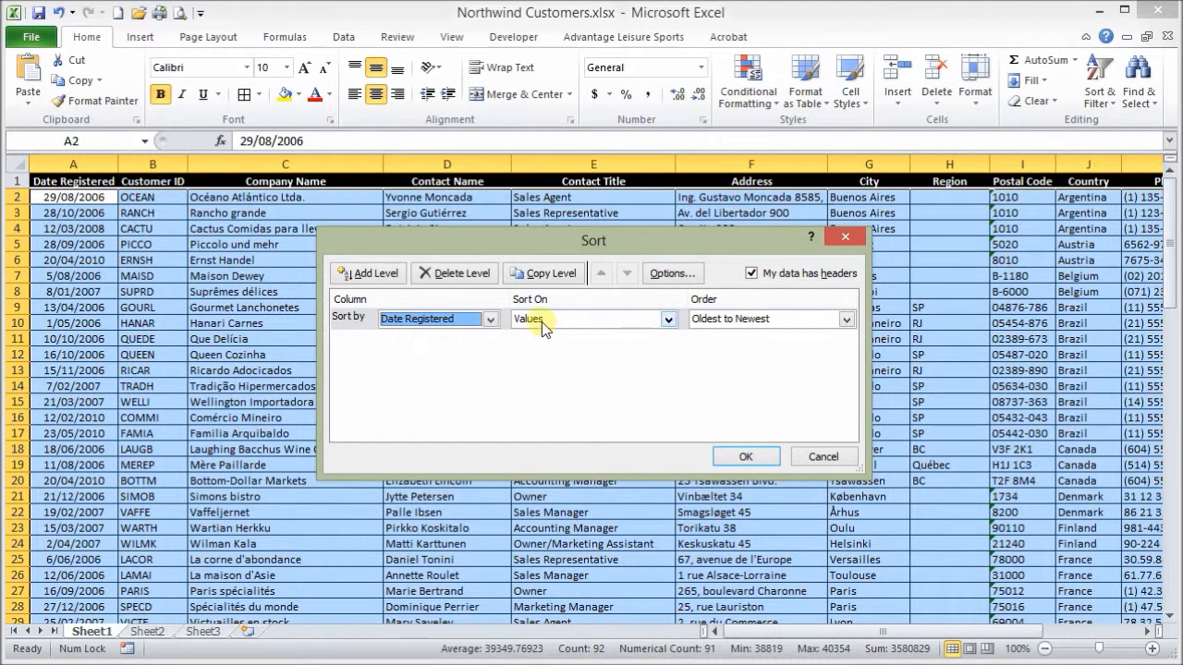
pyautogui.click(745, 456)
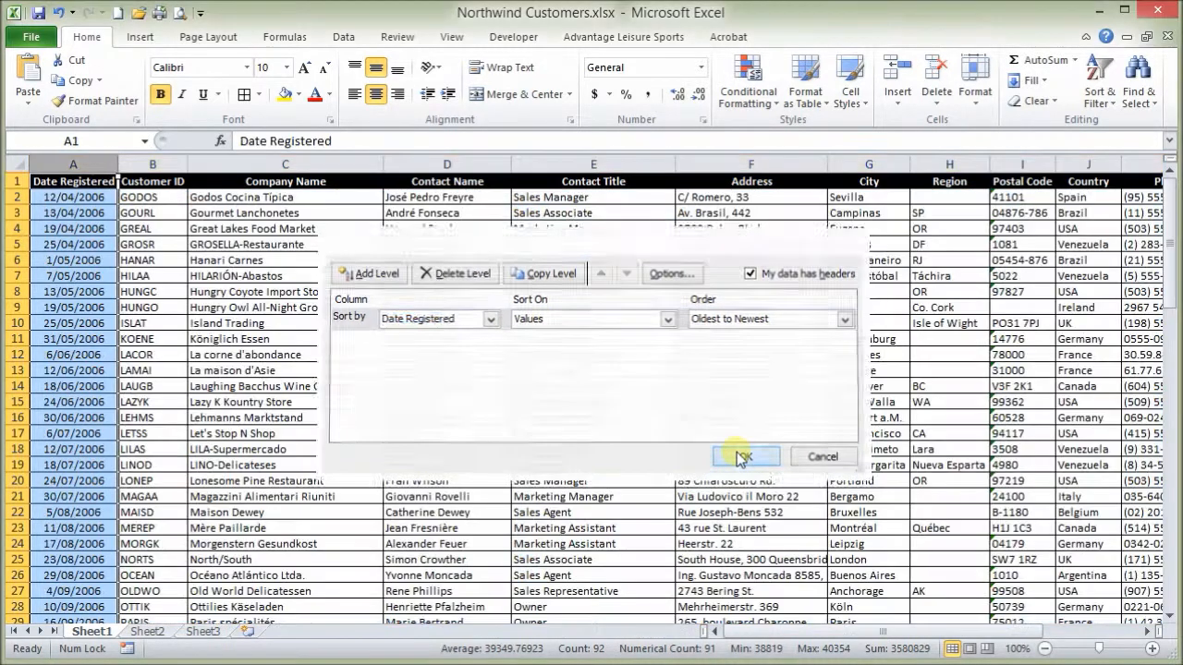
pyautogui.click(745, 457)
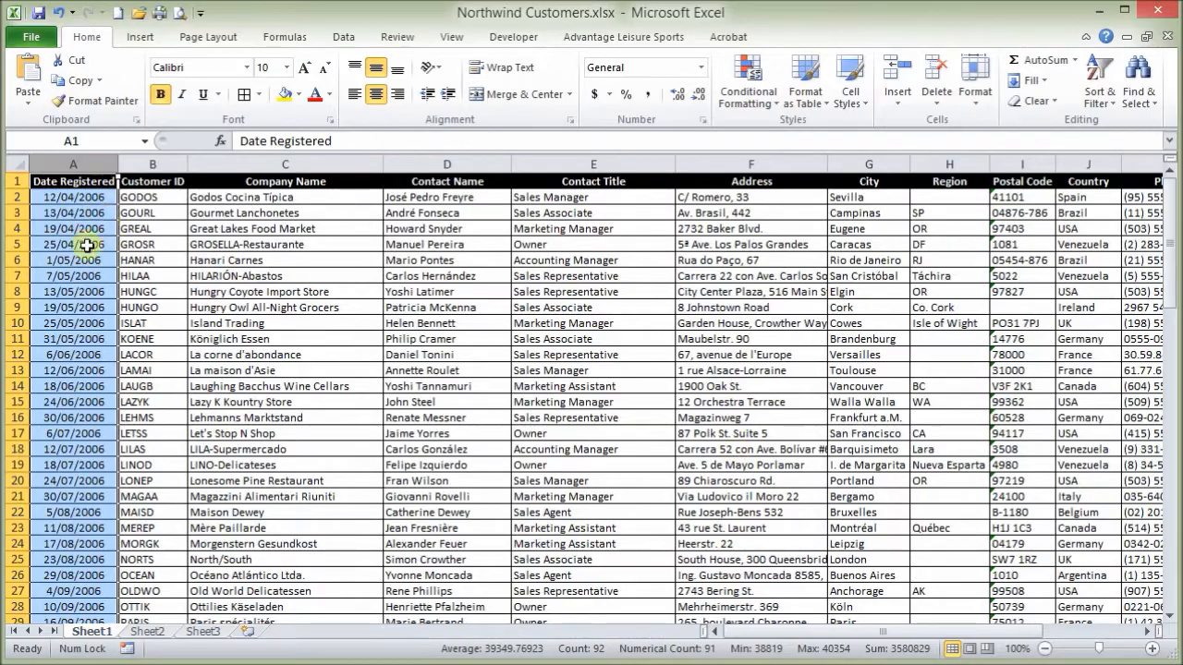